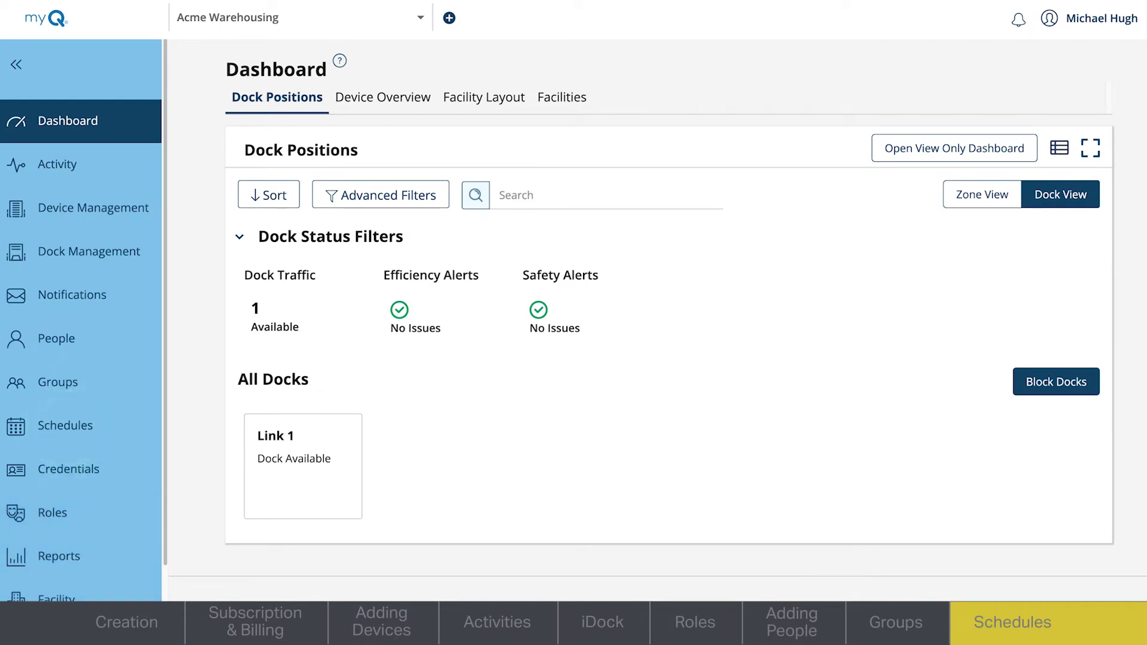
mouse_move(68, 426)
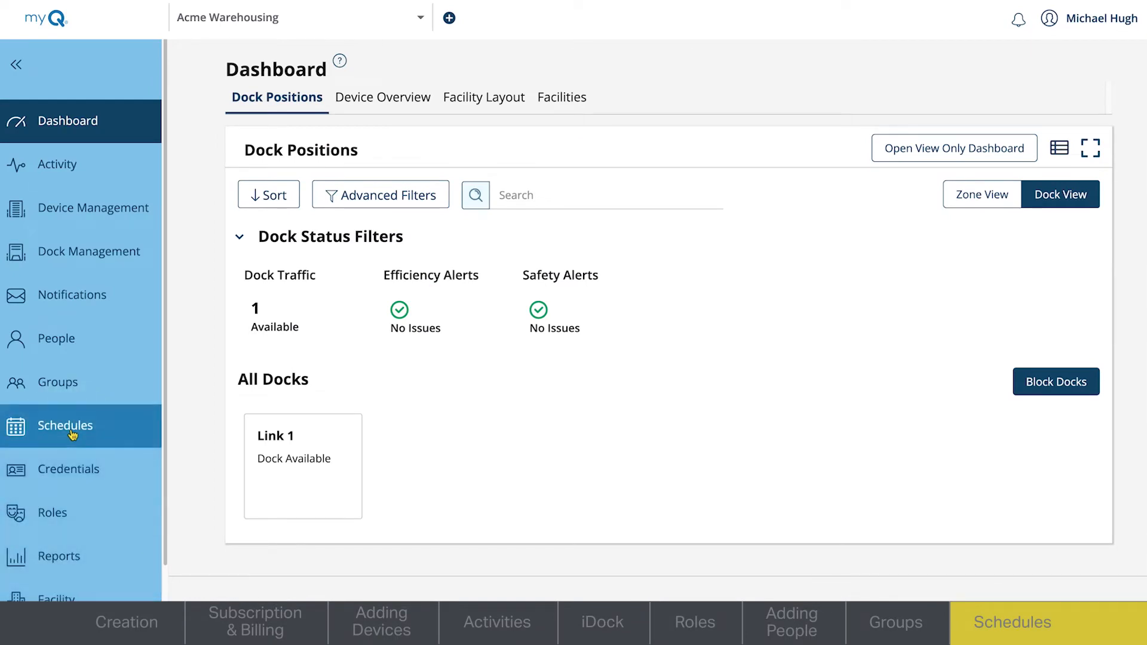
Open the Access Schedules list from the Schedules sidebar item and start a new schedule
left_click(65, 426)
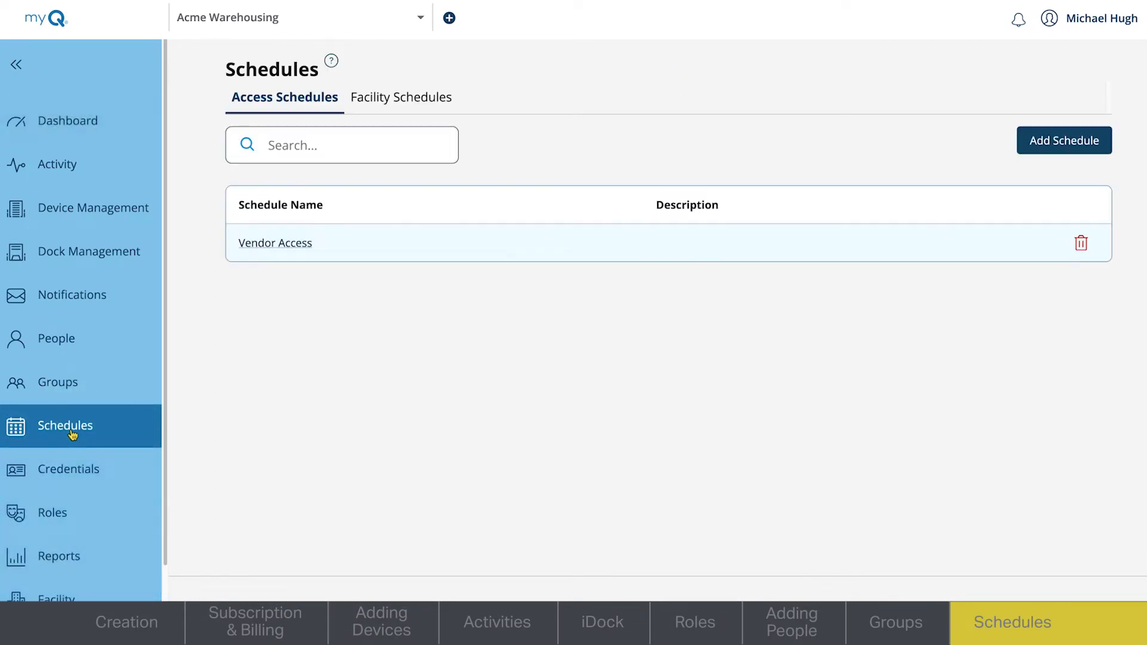
left_click(1063, 140)
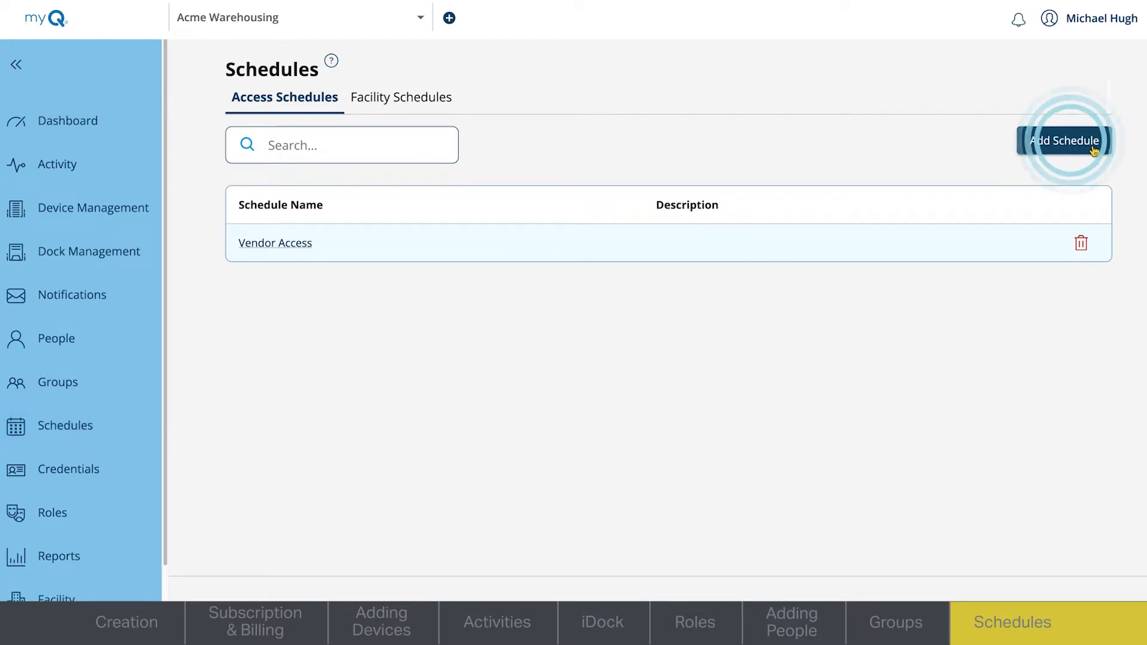
Name the new schedule 'Dealer Access' and begin the description 'Hours Dealers can a'
left_click(1062, 140)
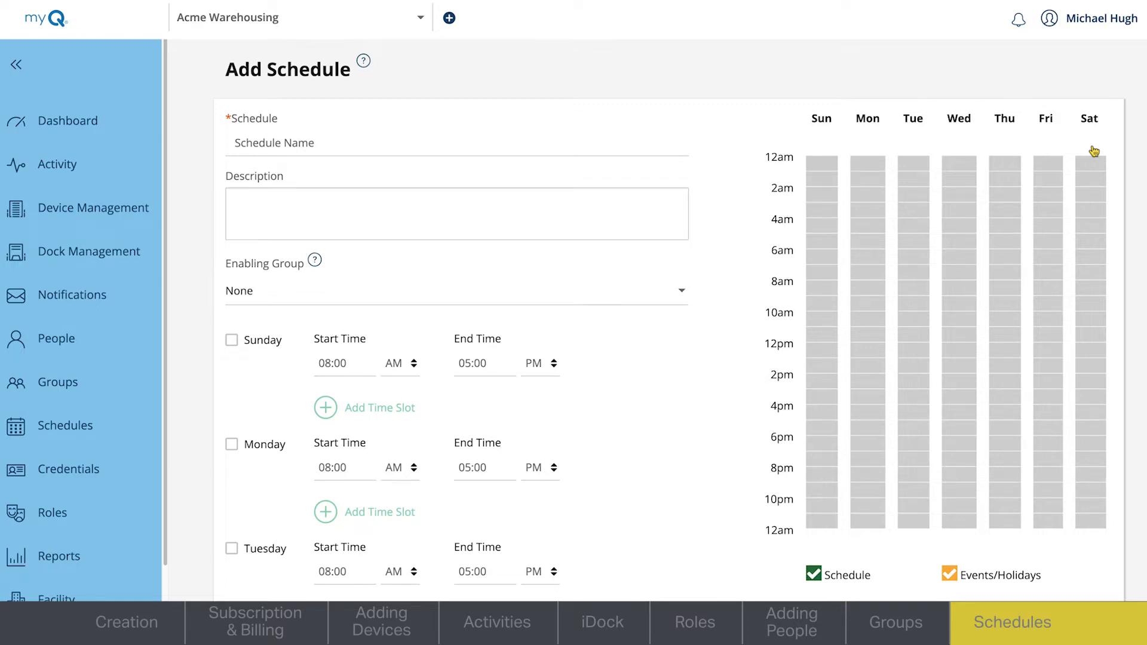
type("Deal")
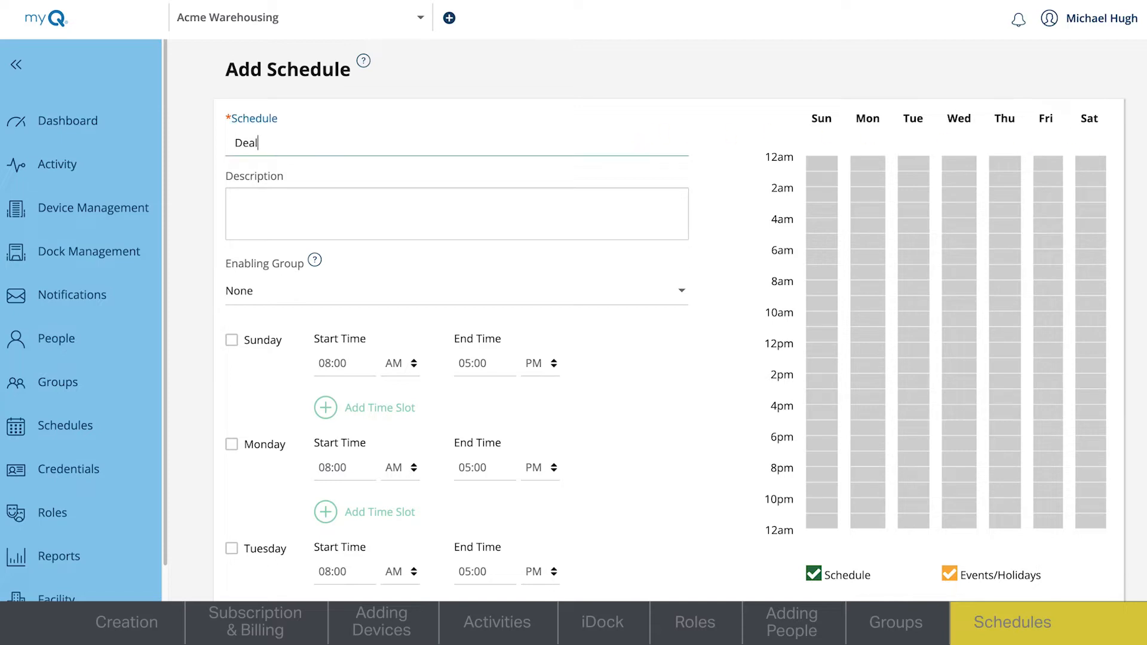
left_click(456, 212)
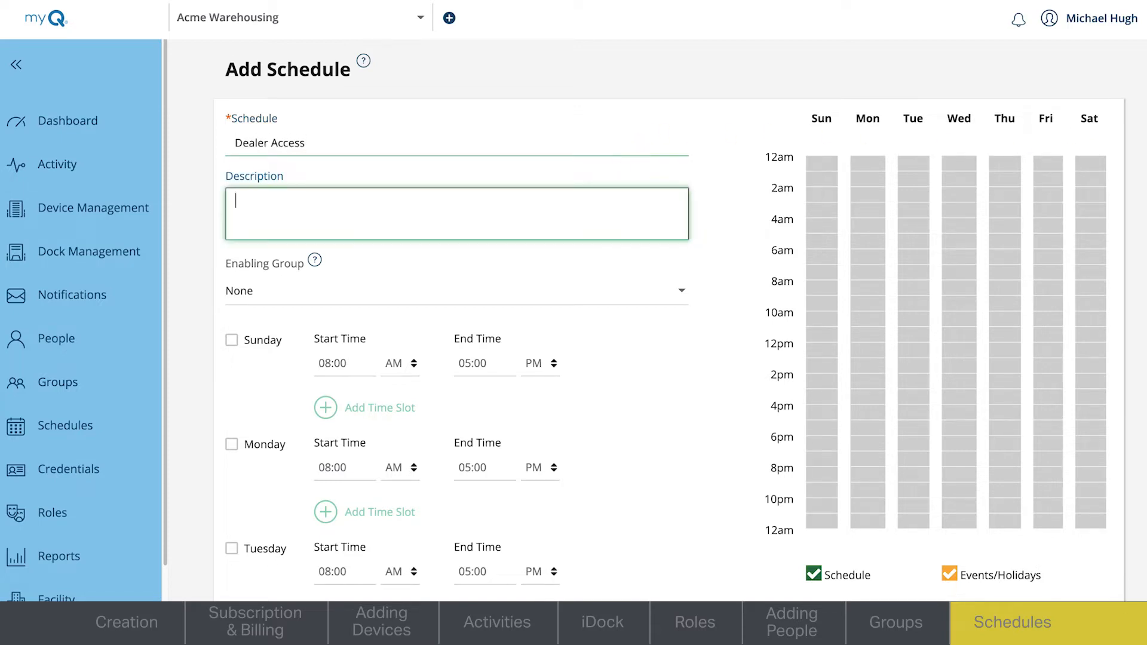
type("Hours Dealers can a")
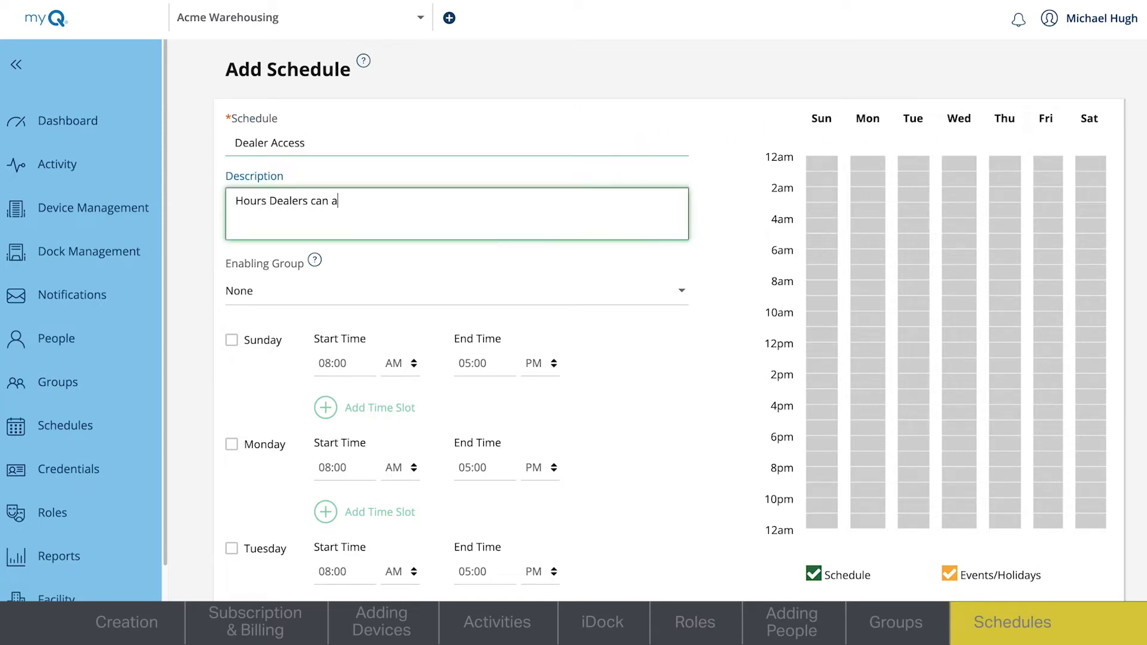
Enable Monday–Friday access from 7:00 AM to 5:00 PM
scroll("down", 3)
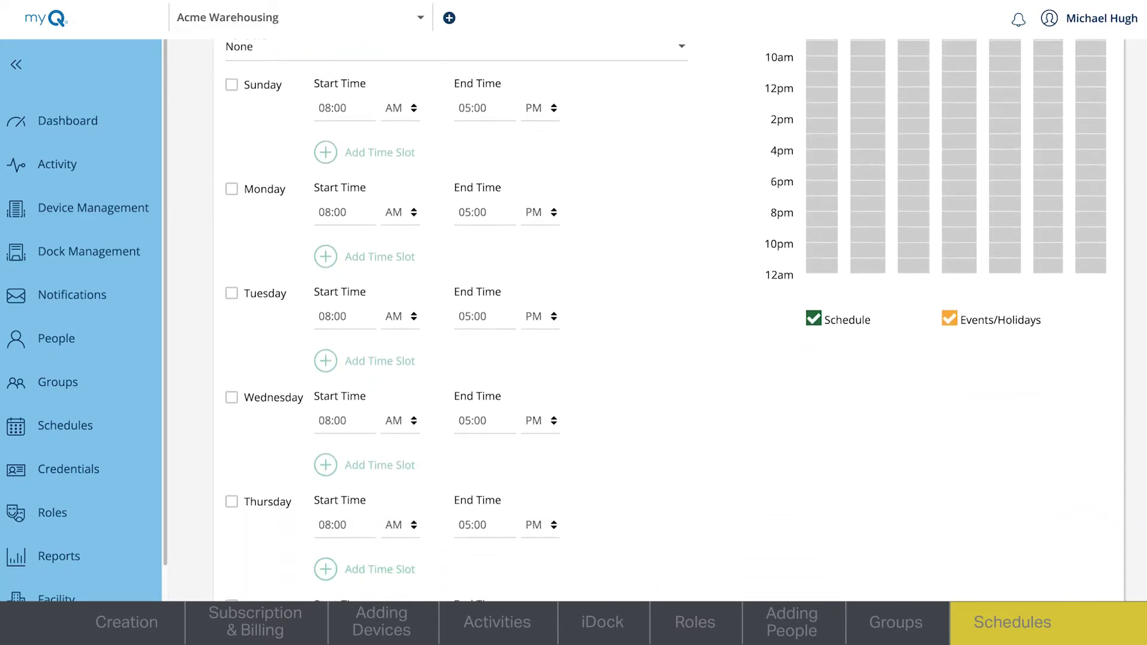
left_click(232, 110)
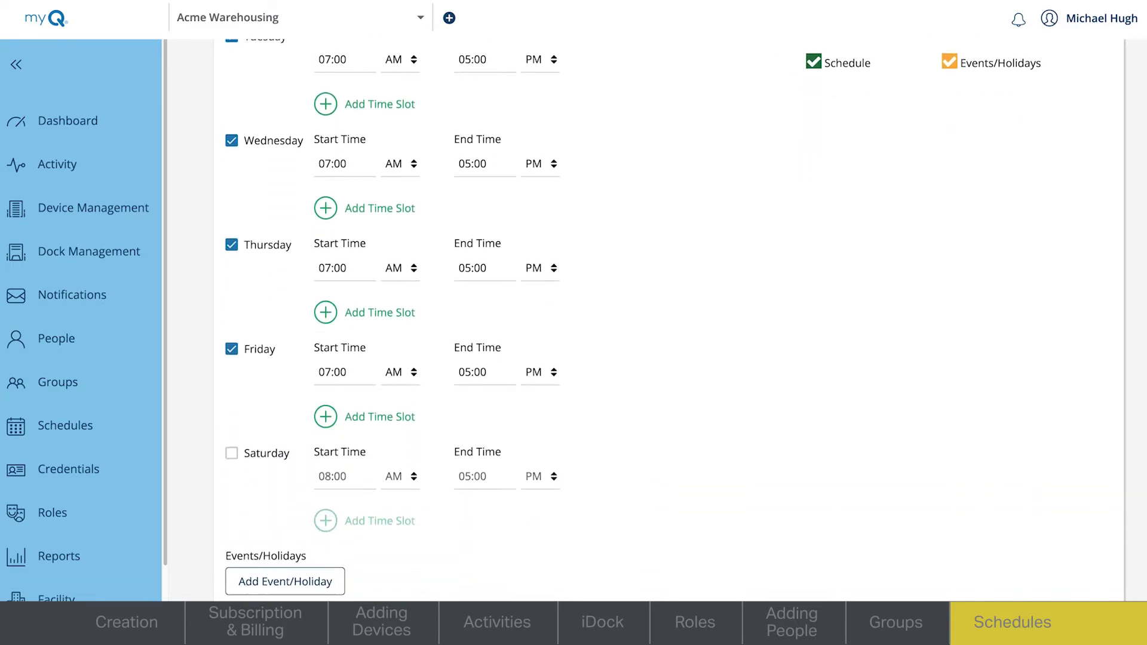
left_click(284, 581)
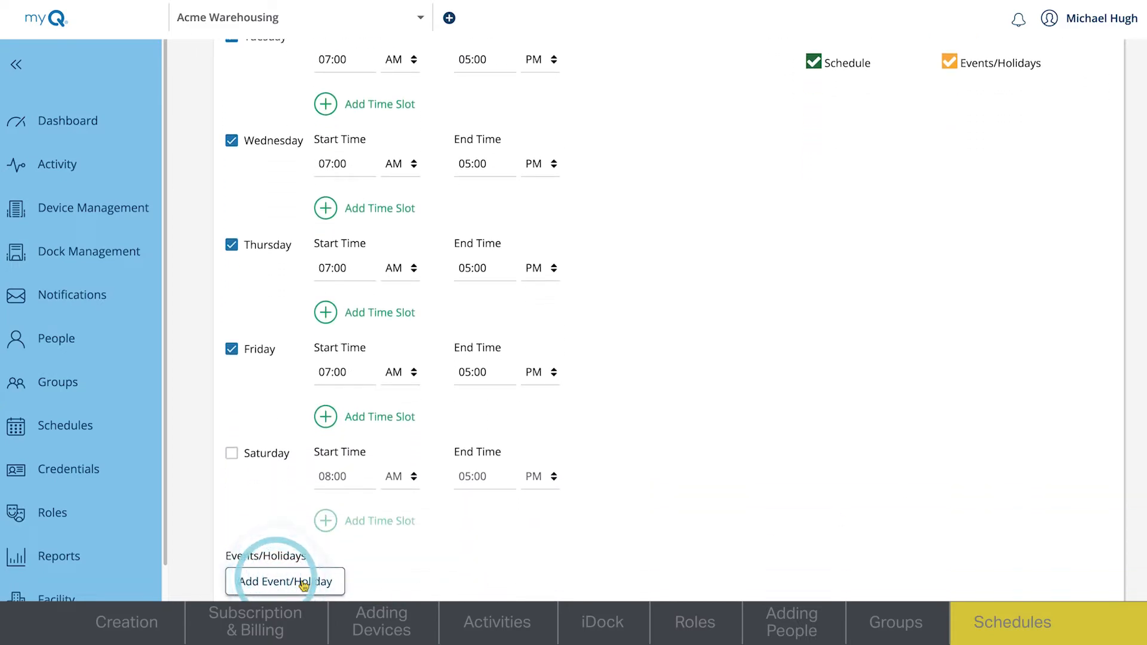
Create a one-time Deny Access event on 8/31/2022 ending at 11:59 PM
left_click(285, 581)
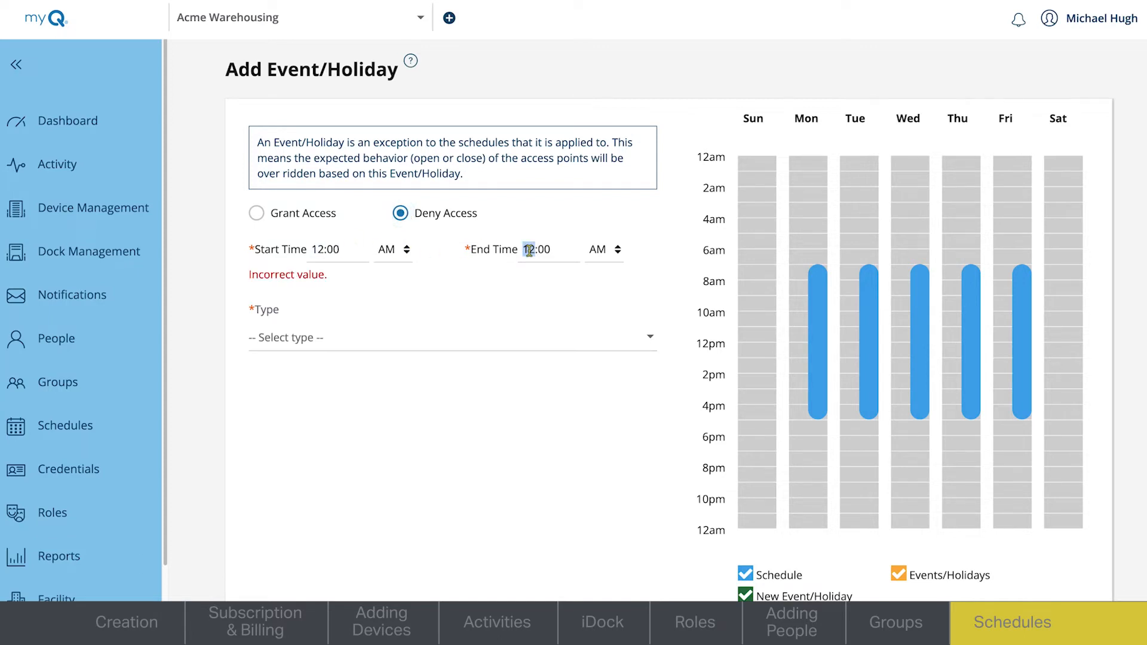
type("11:59")
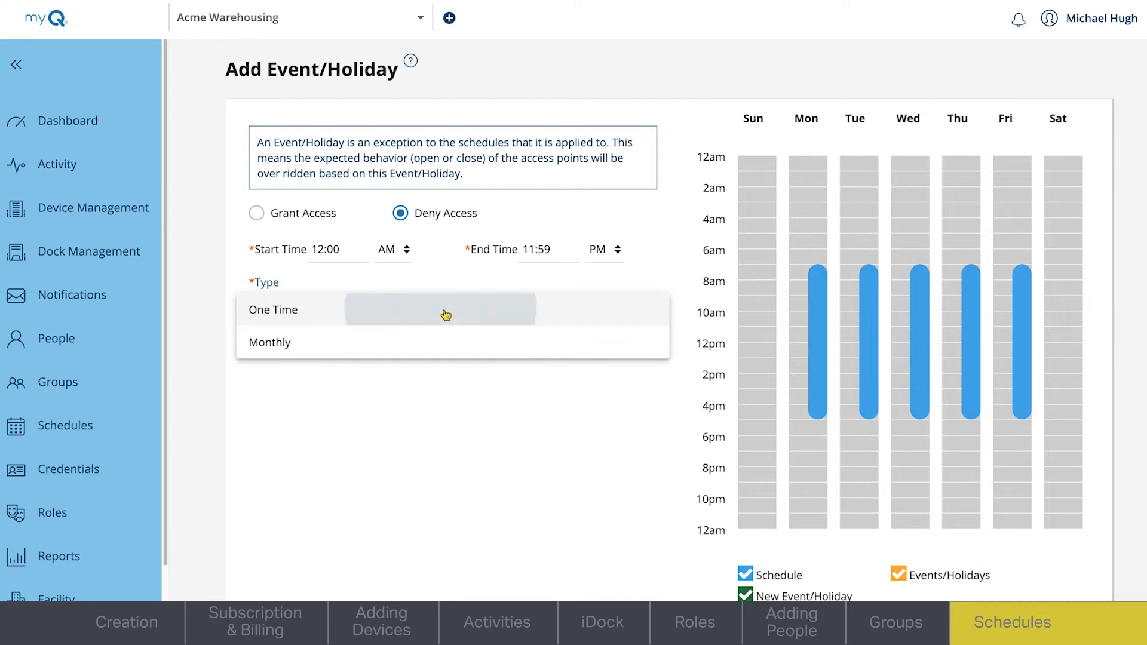
left_click(427, 383)
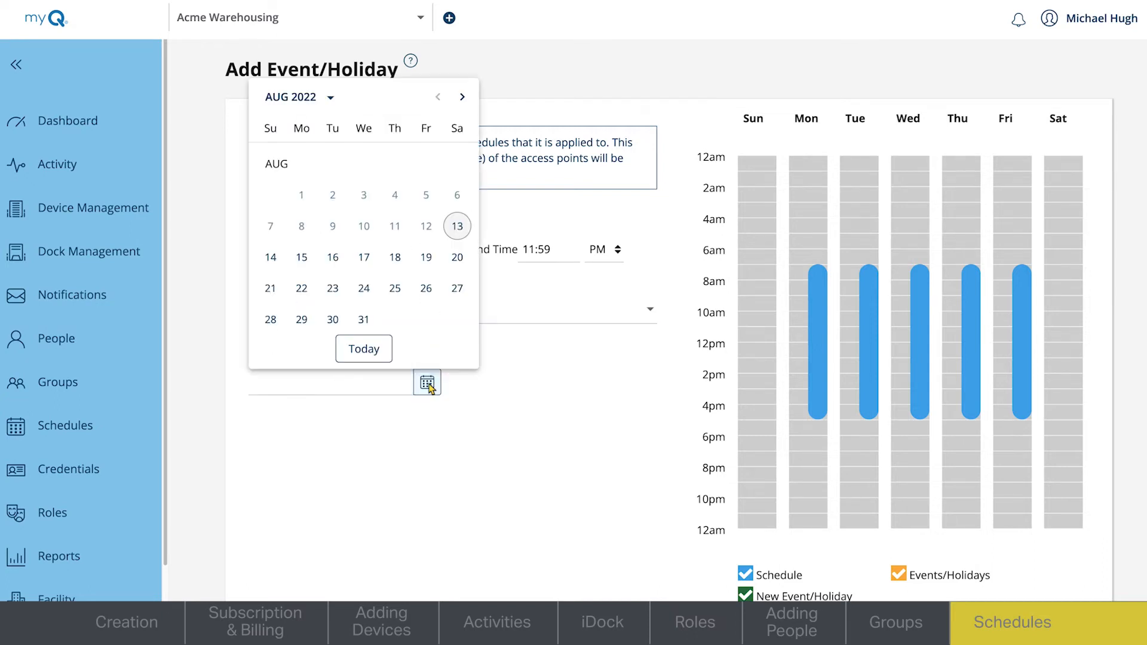
left_click(364, 319)
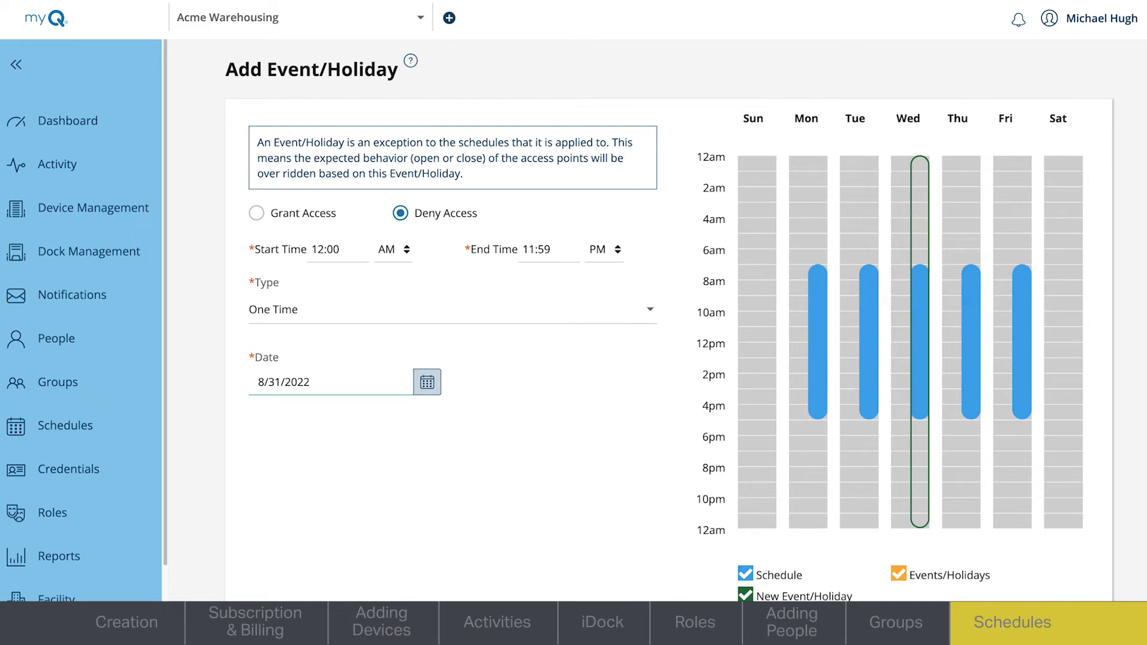
scroll("down", 3)
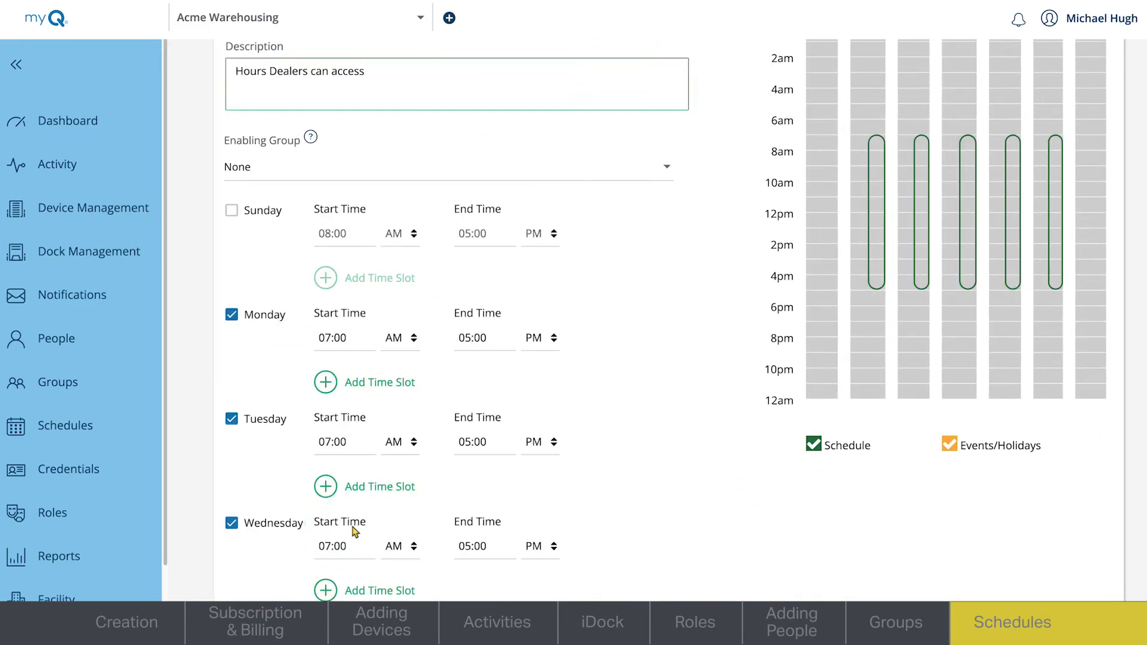
Confirm the 8/31/2022 Denied event is listed and save Dealer Access
scroll("down", 3)
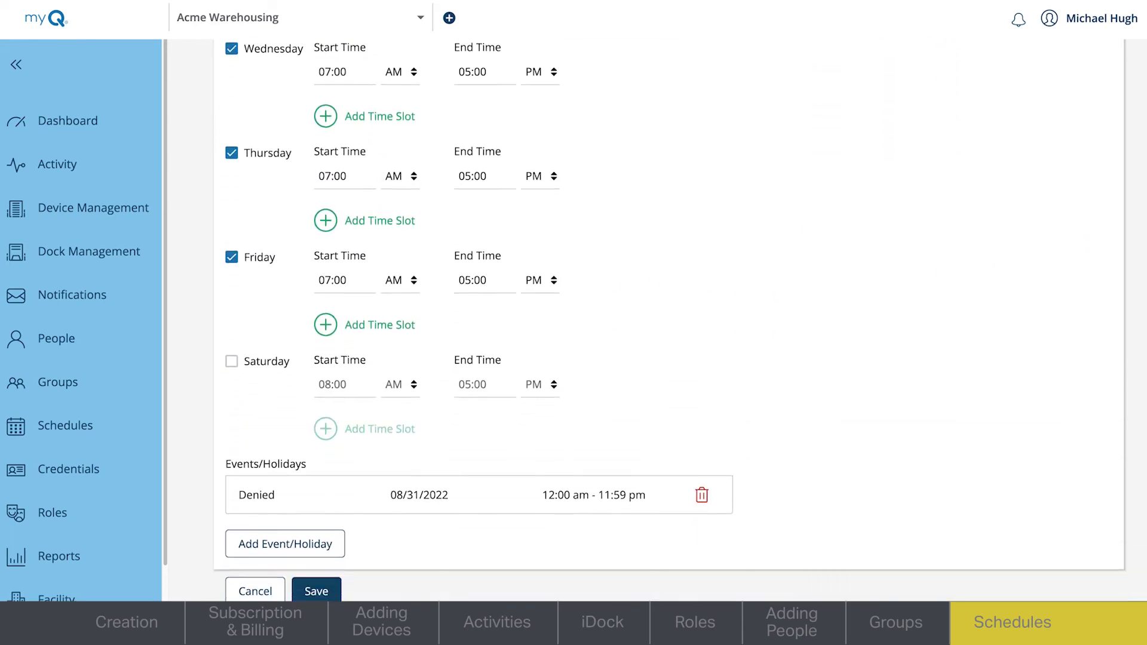
left_click(316, 569)
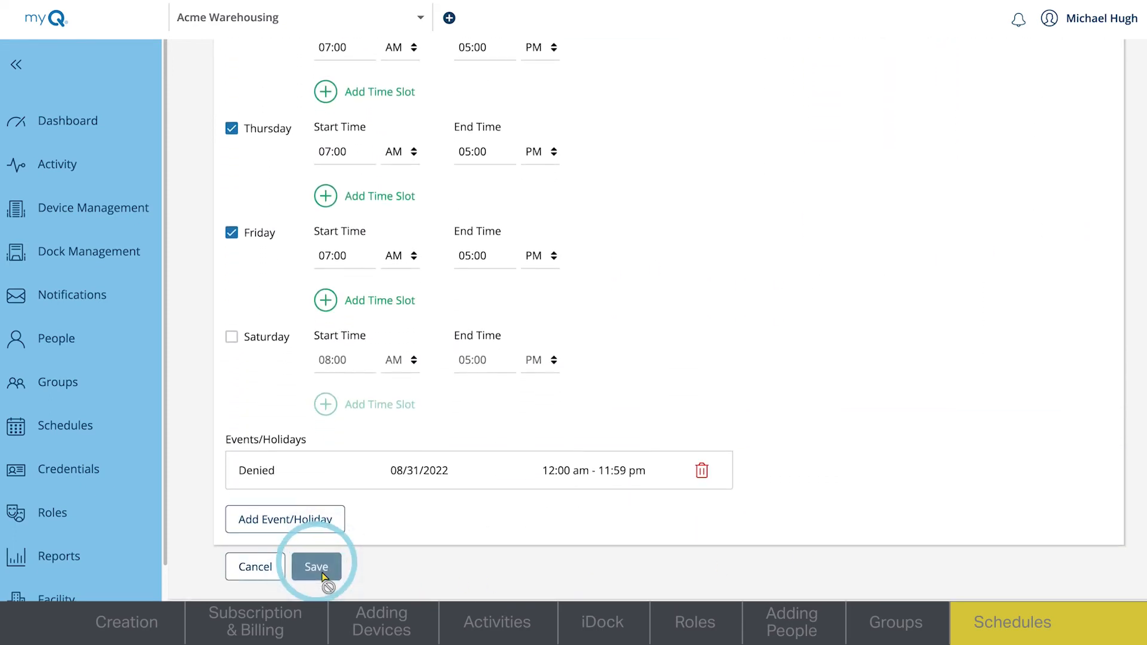
left_click(316, 566)
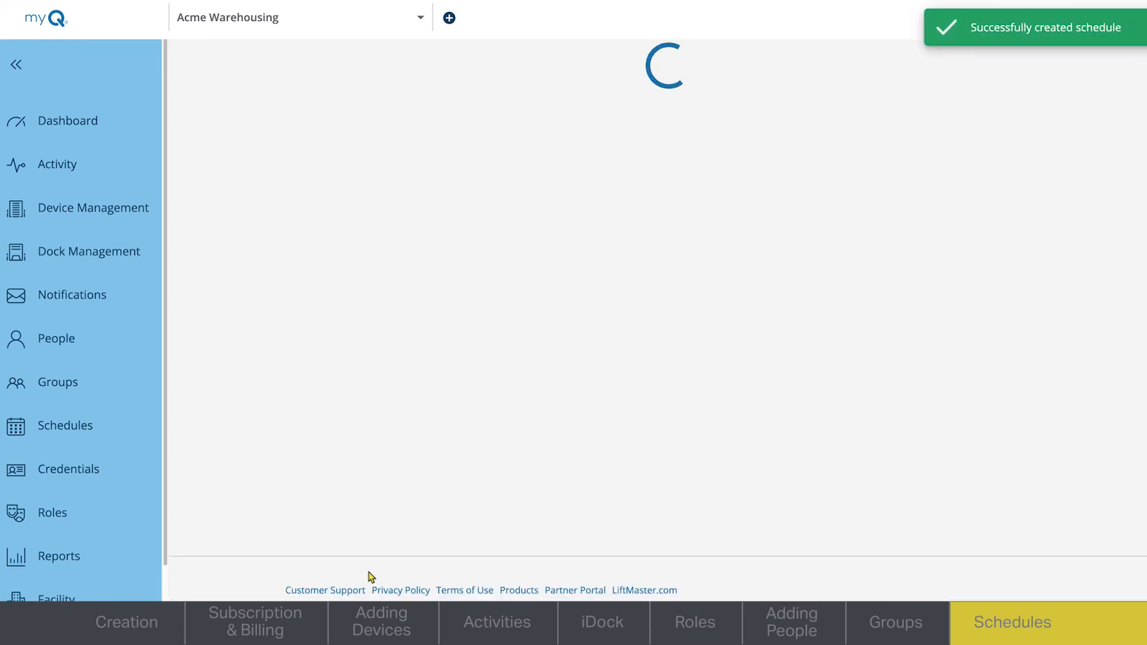